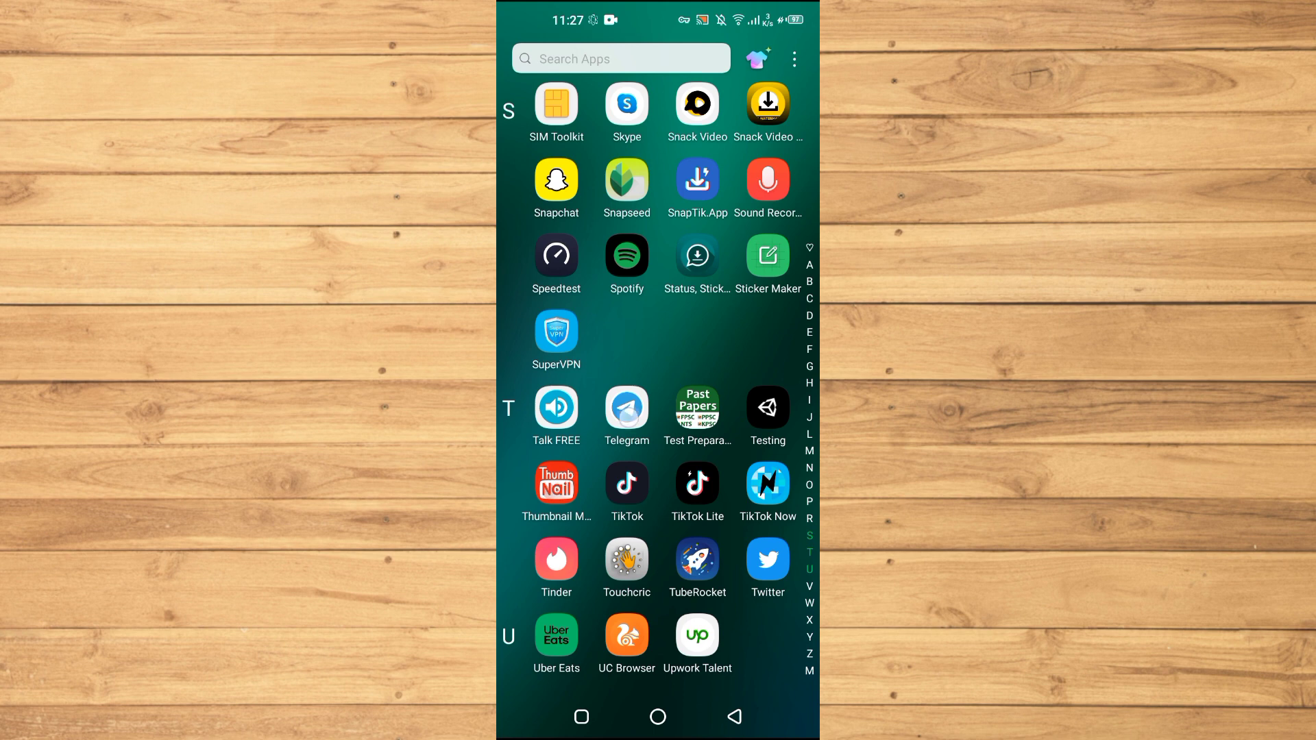
- Launch Telegram from the app drawer and scroll up through the chat list
left_click(625, 407)
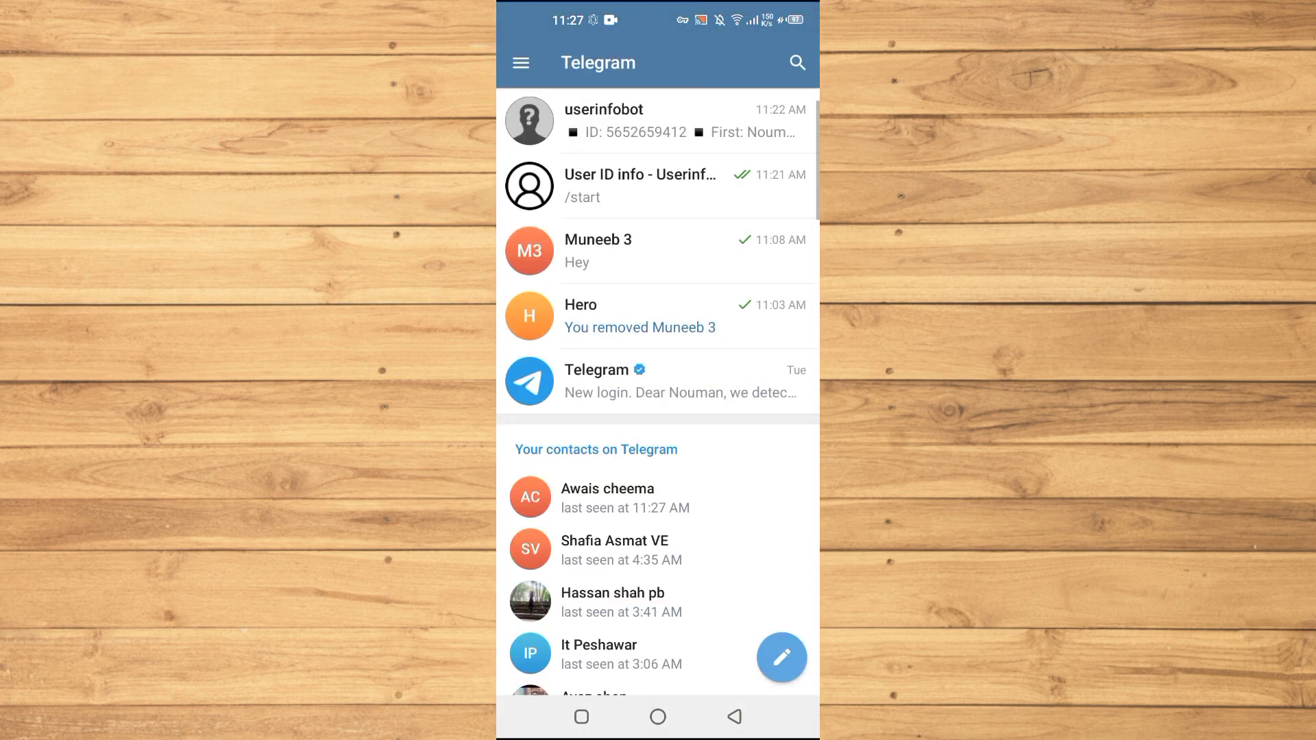
scroll("up", 3)
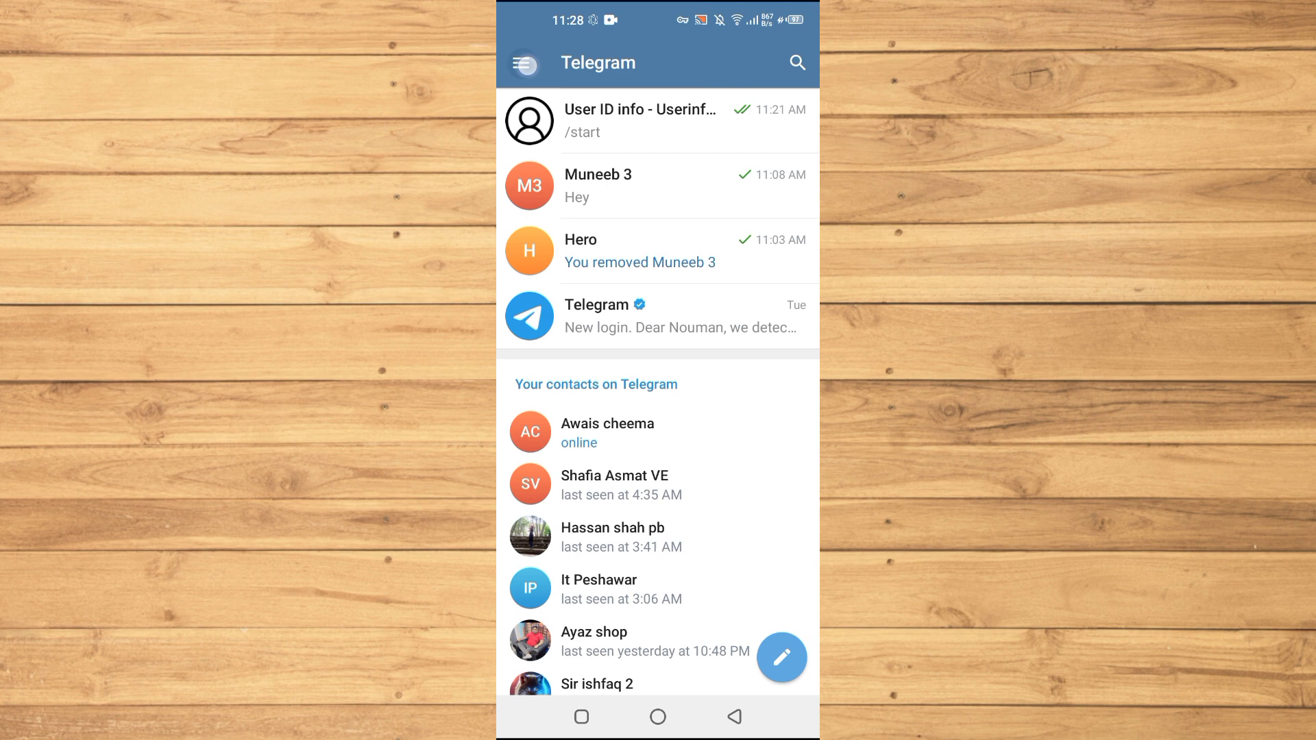
- Go through Menu, Settings and Privacy and Security to the privacy options list
left_click(524, 63)
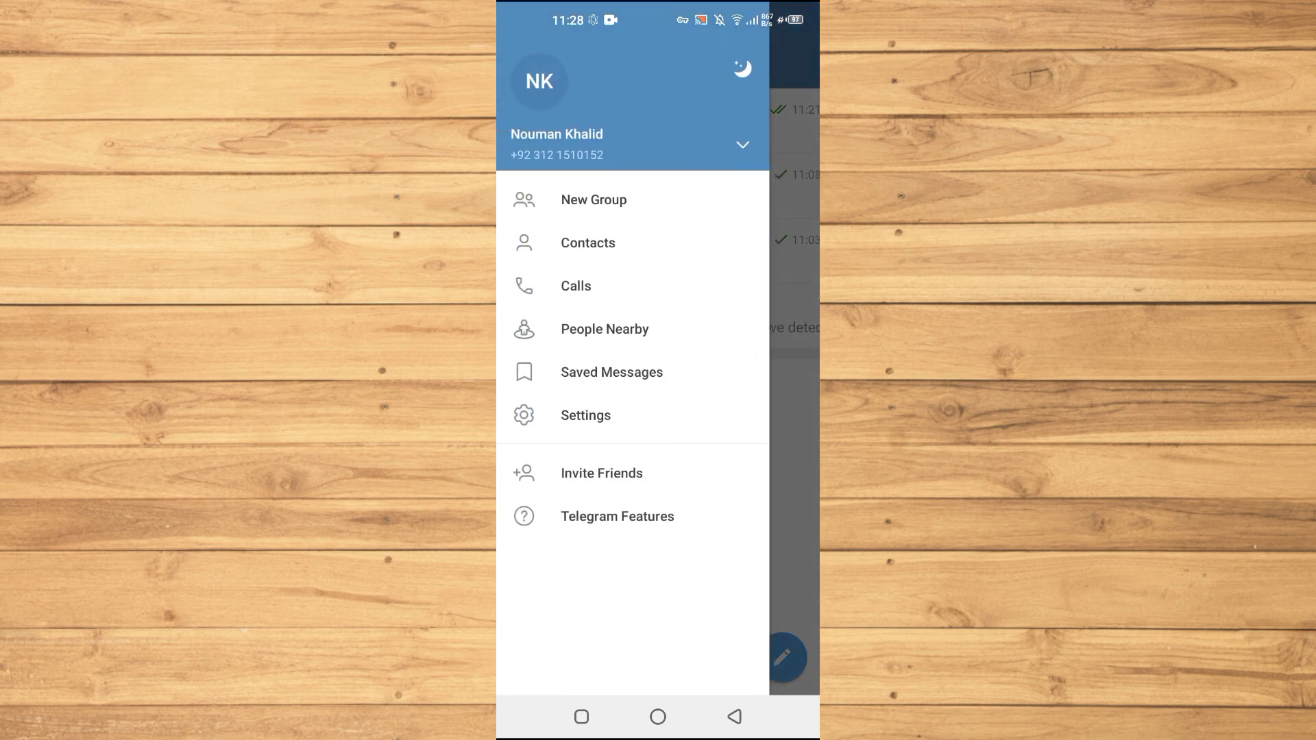
left_click(585, 415)
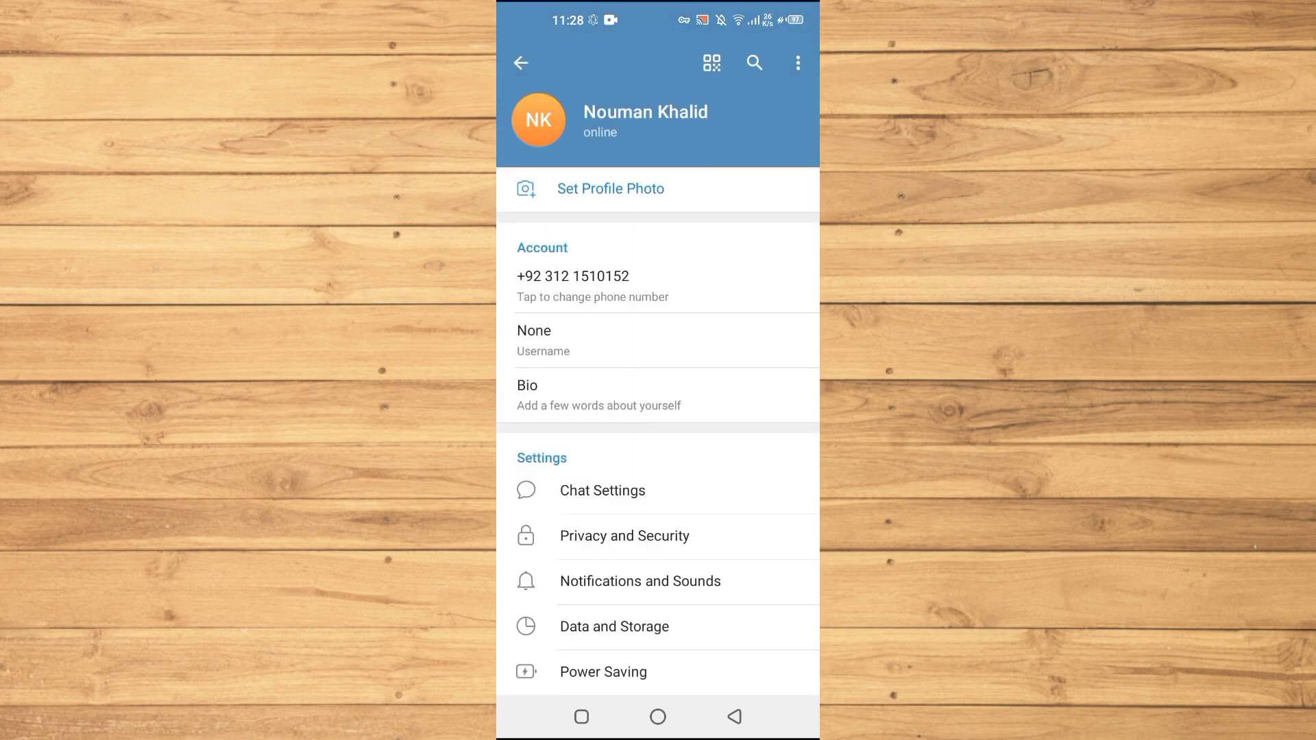
left_click(625, 535)
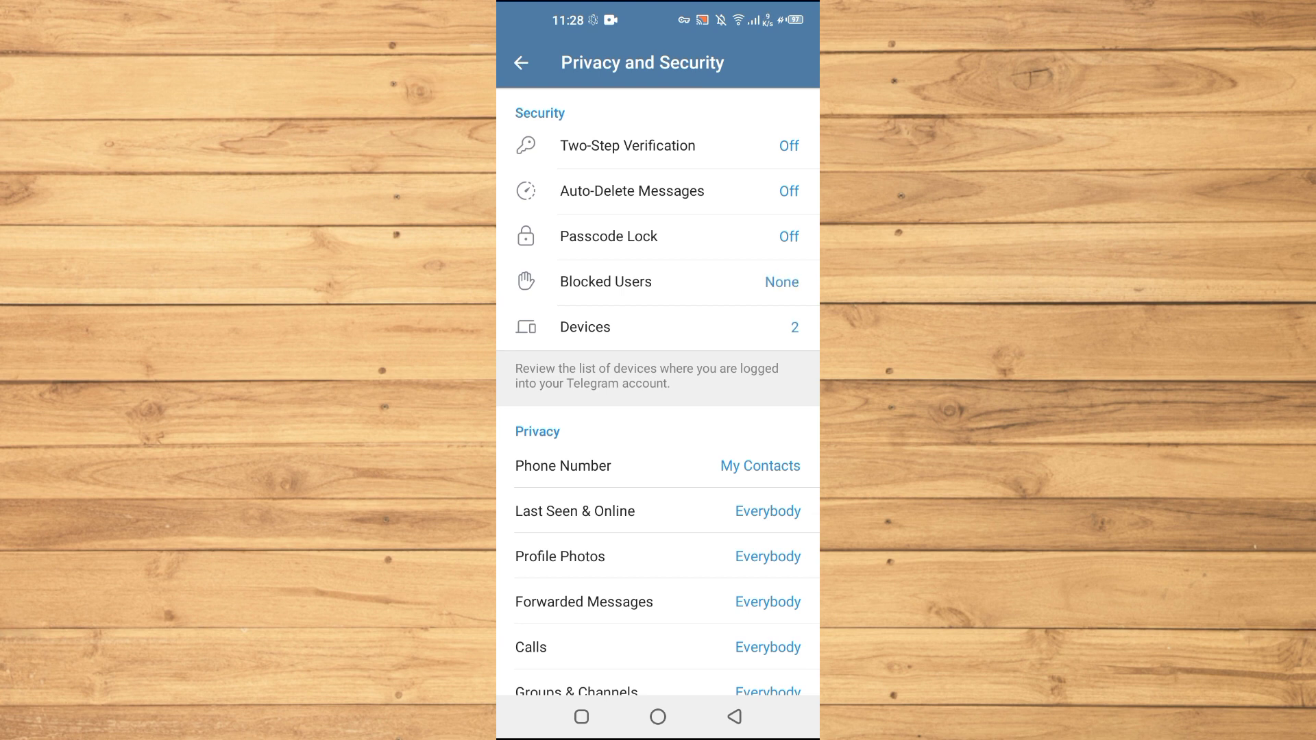
scroll("down", 3)
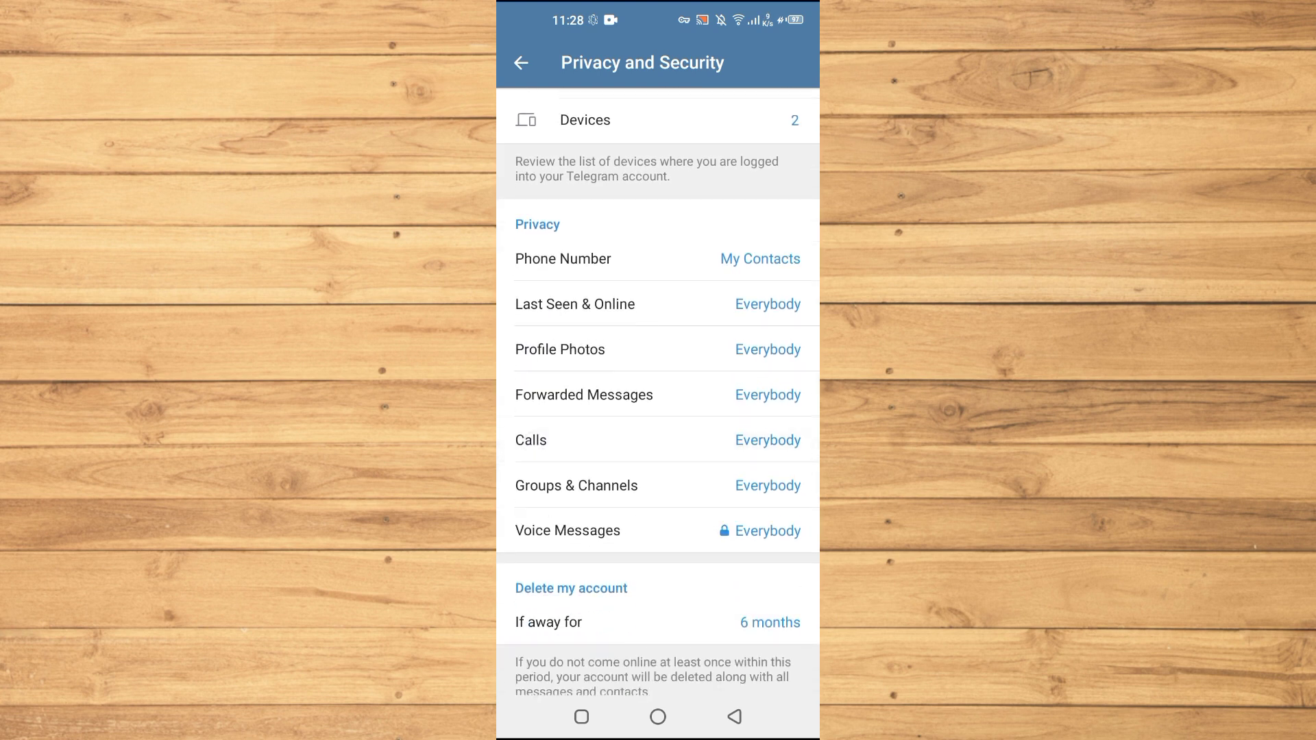
left_click(562, 258)
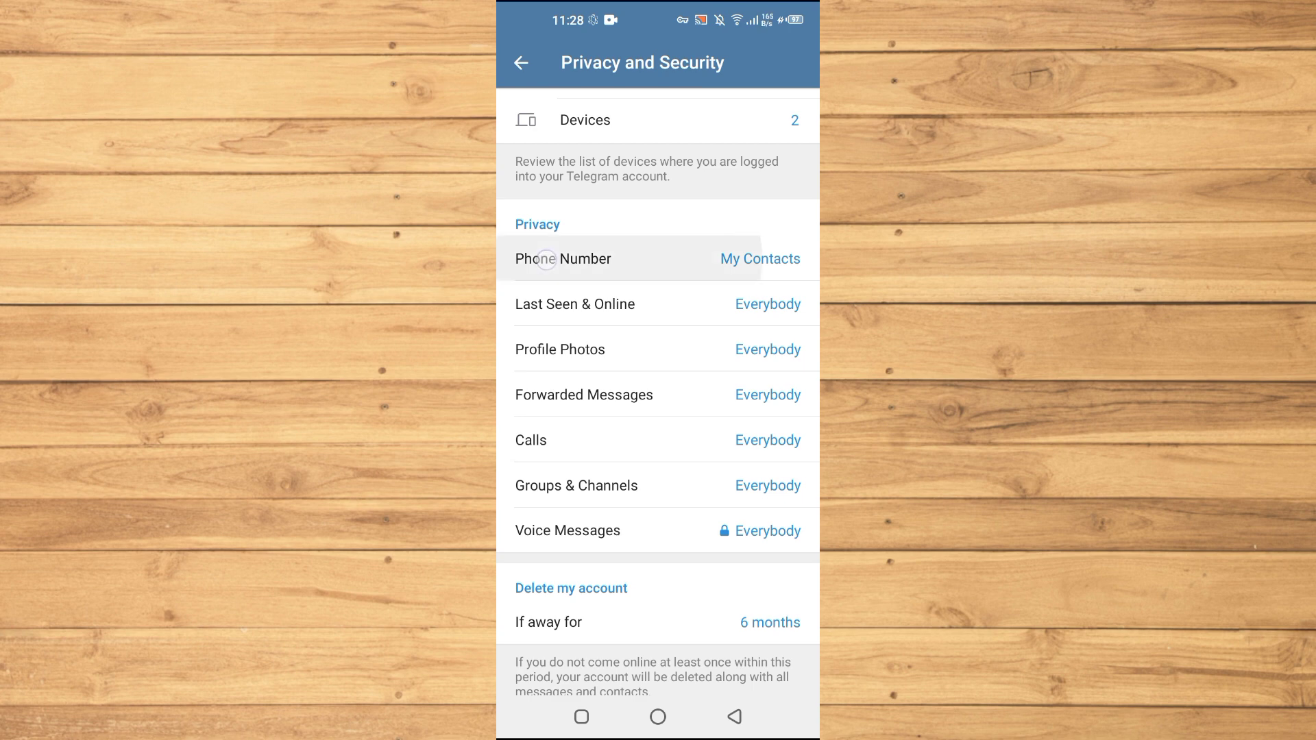
- Open the Phone Number visibility options
left_click(562, 259)
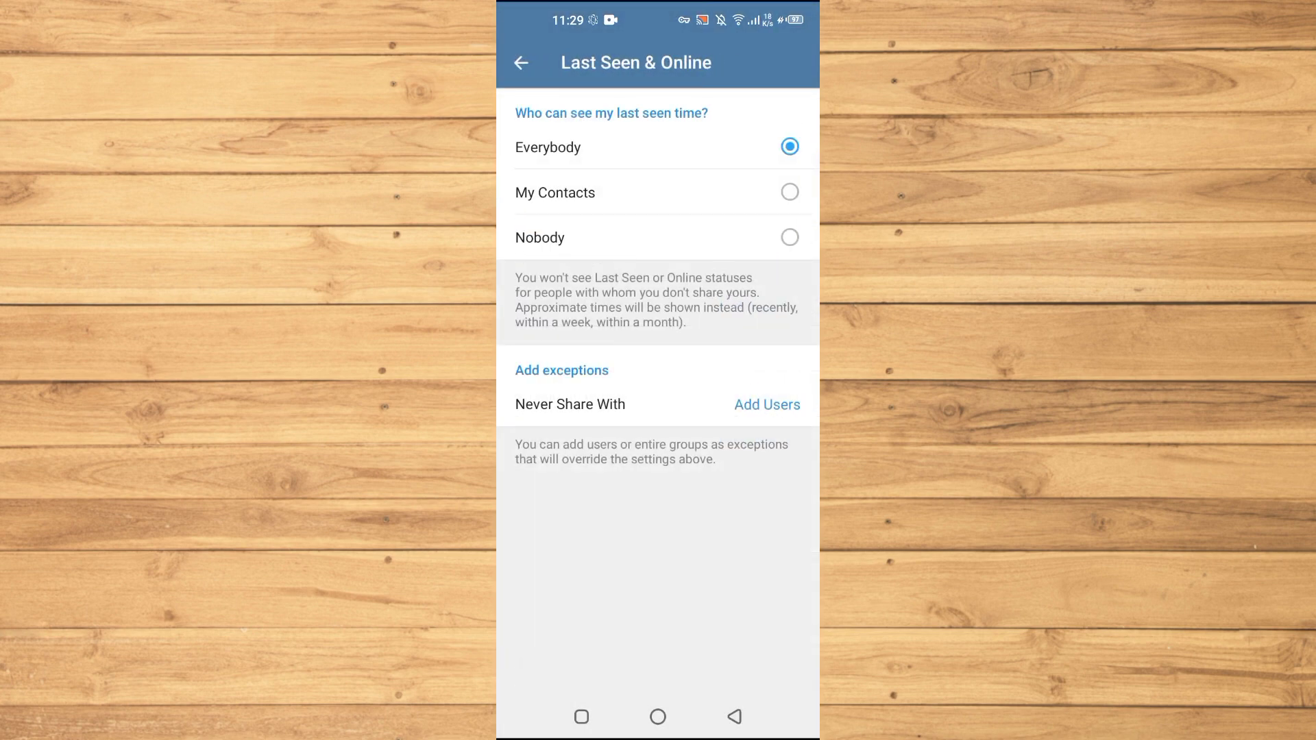
- Hide last seen from Nobody, accept the warning, and open Profile Photos options
left_click(788, 238)
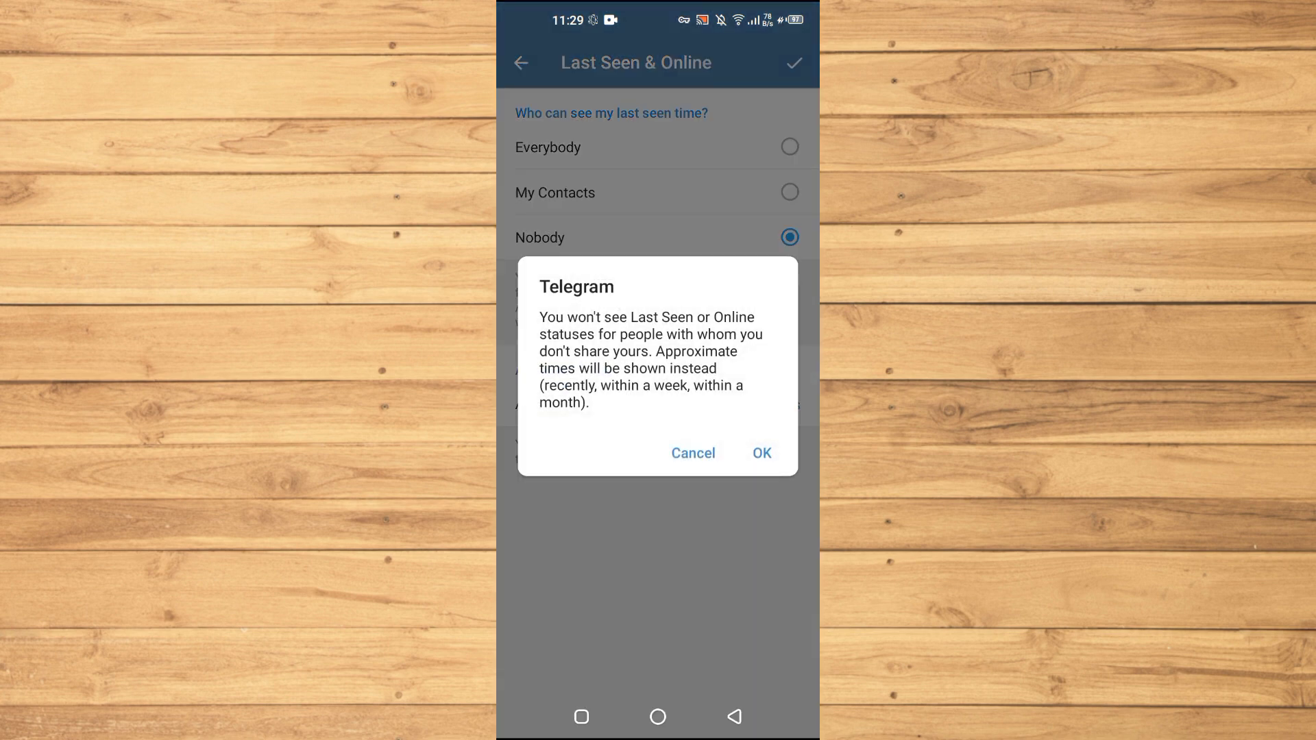
left_click(759, 452)
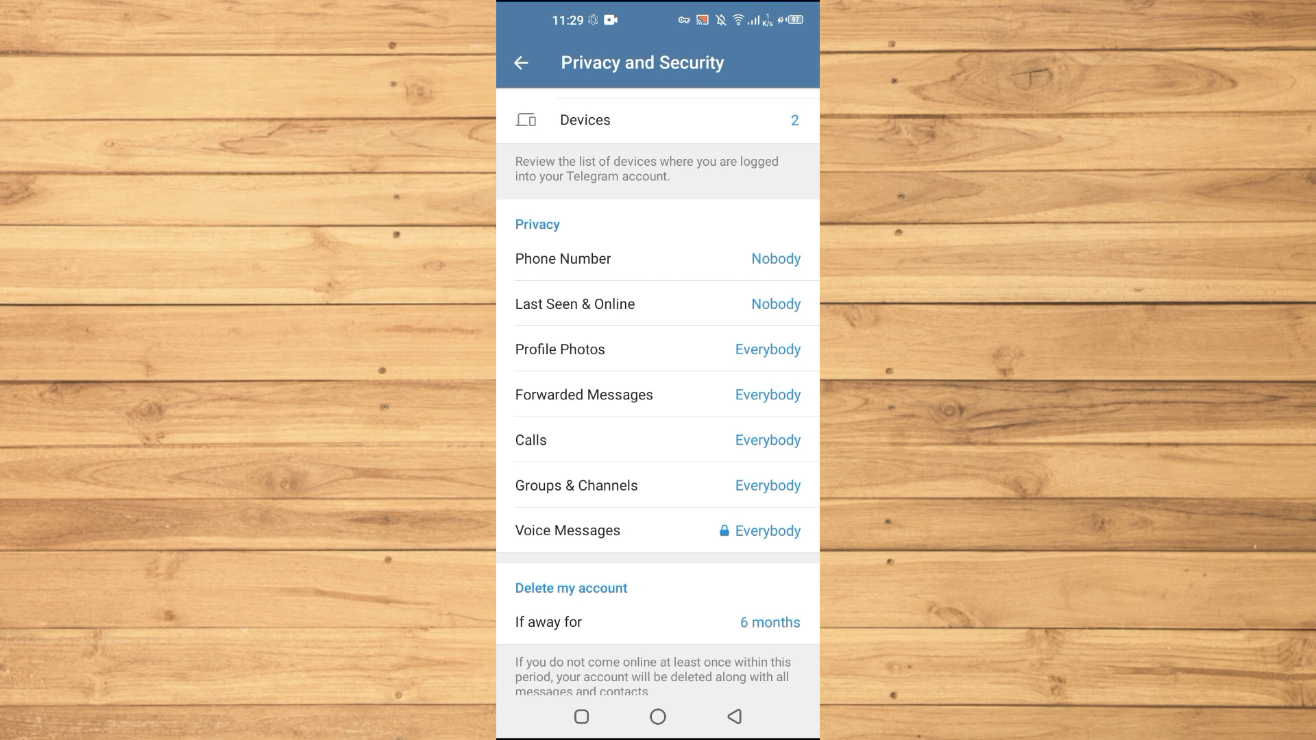
left_click(560, 349)
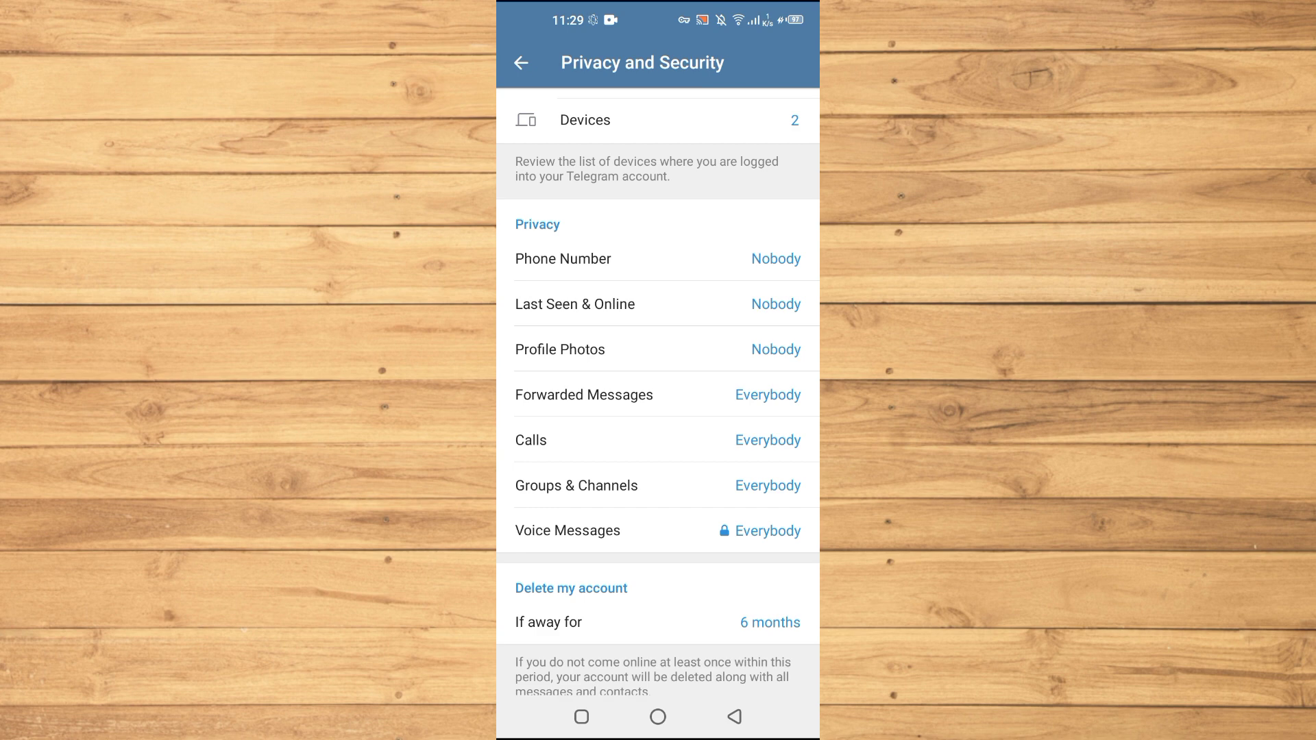
- Save Nobody for Forwarded Messages and Calls, and open the Groups & Channels options
left_click(583, 393)
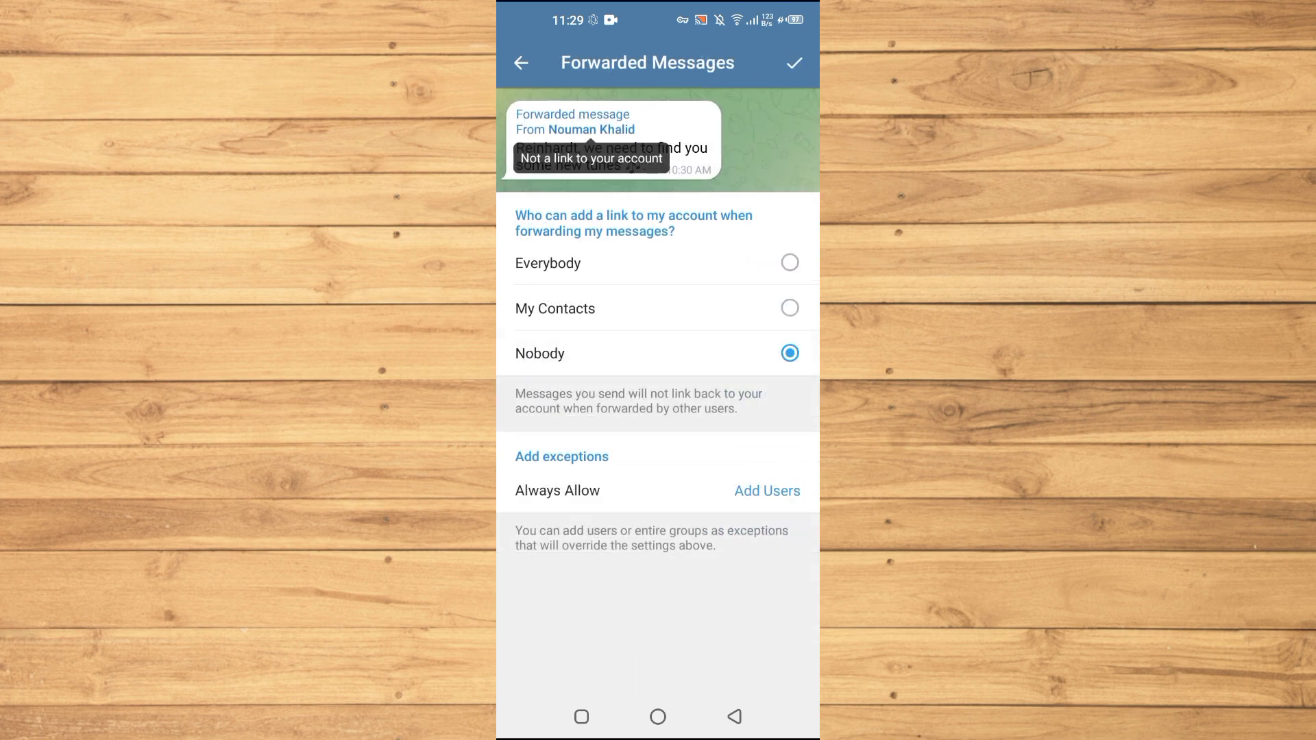
left_click(520, 62)
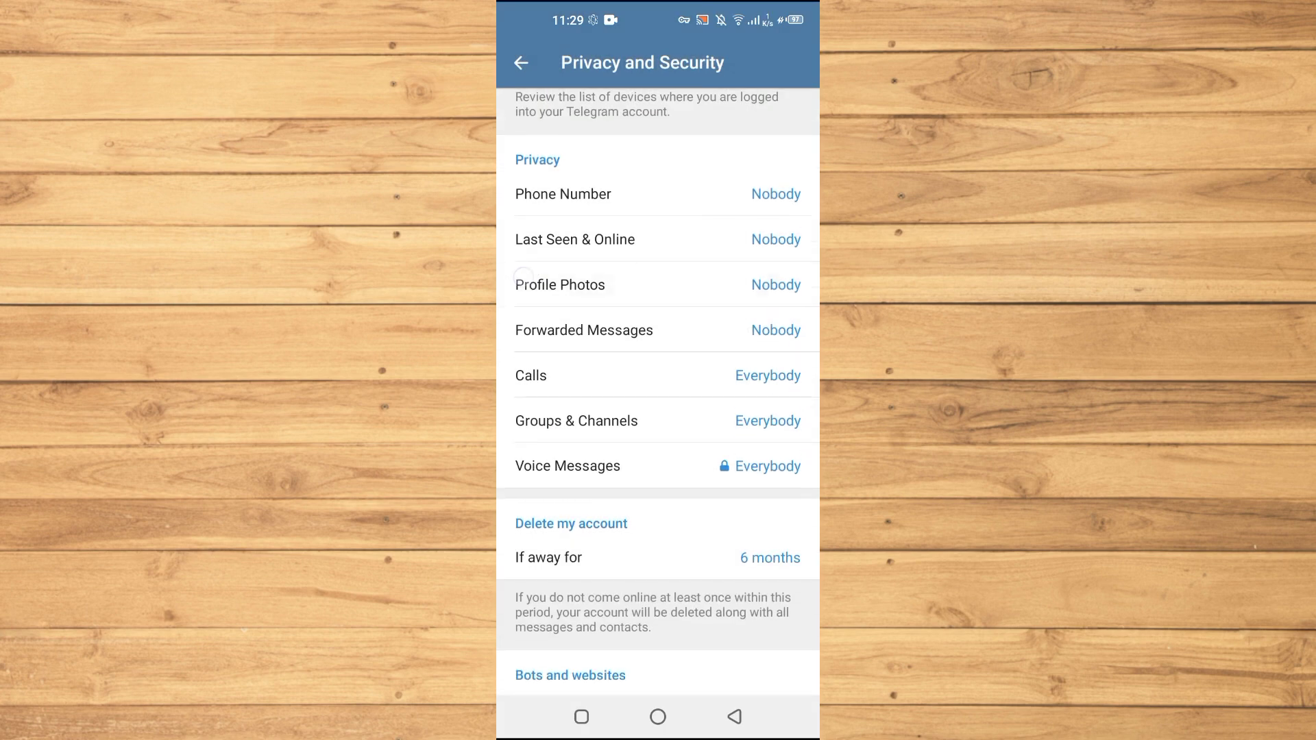
left_click(530, 375)
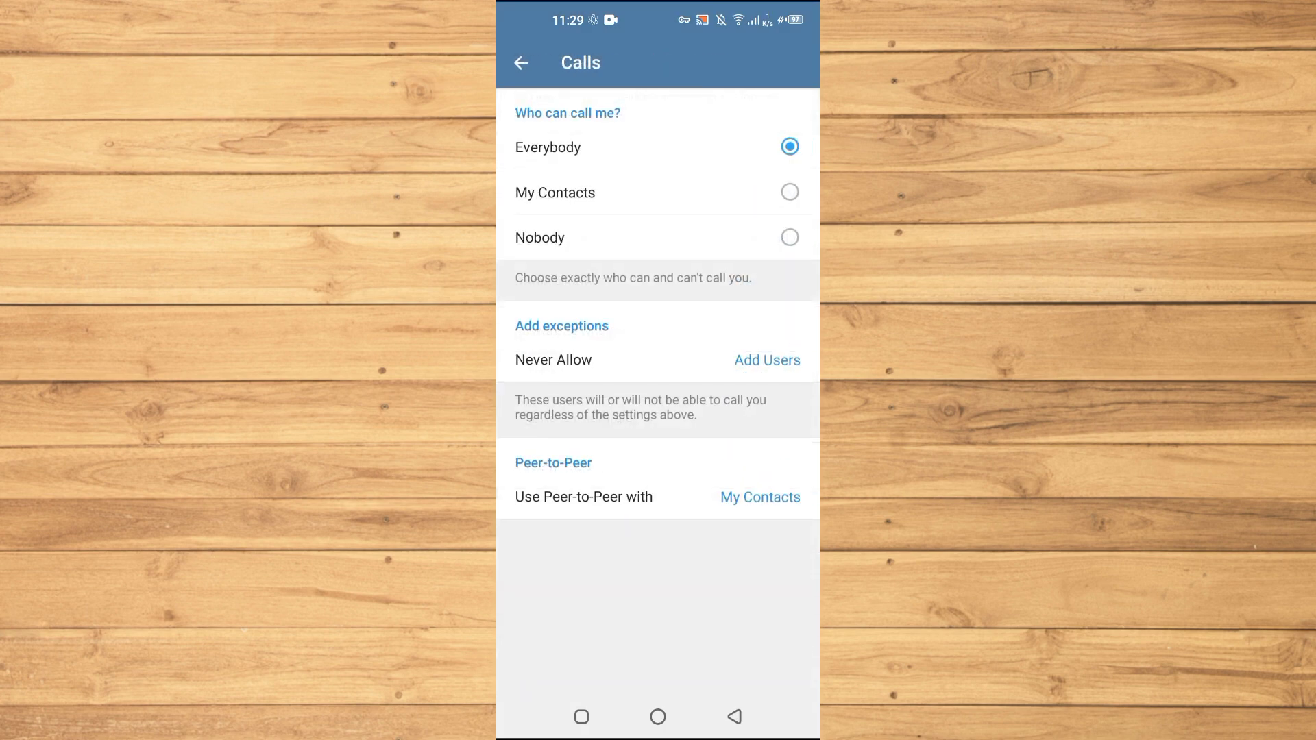
left_click(520, 63)
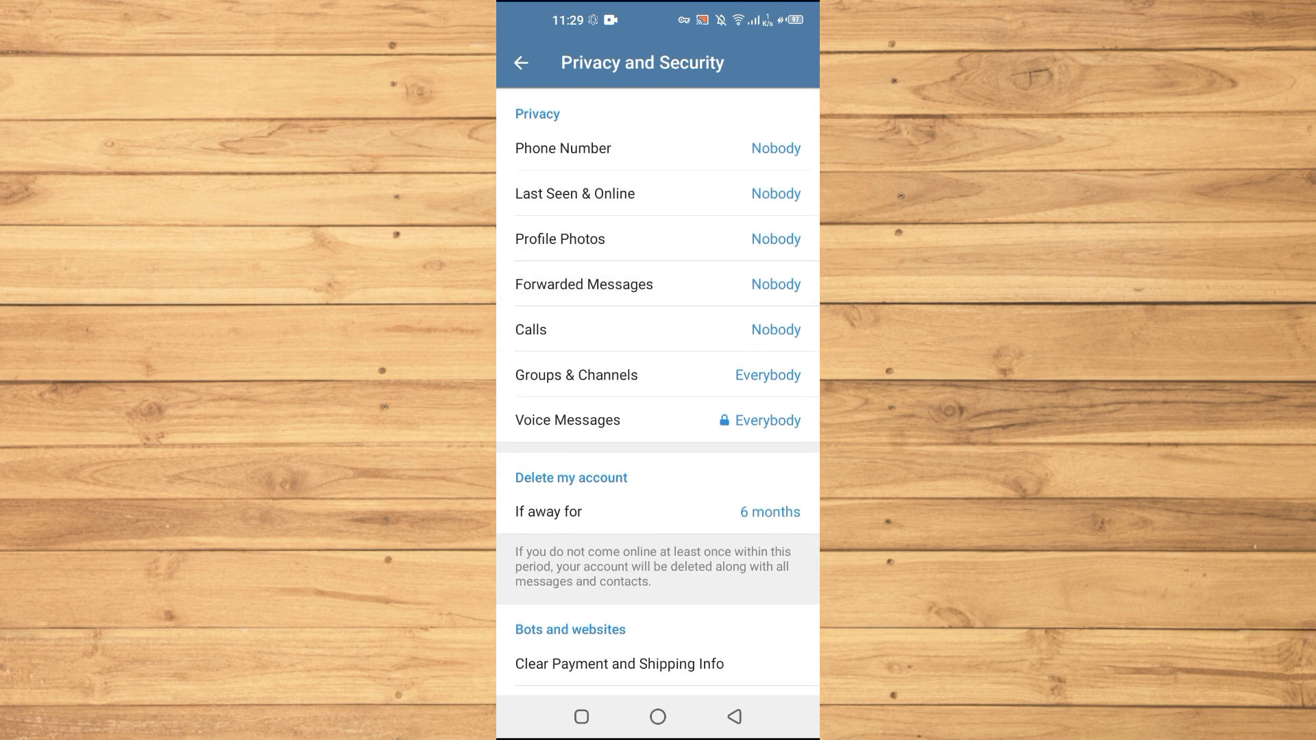
left_click(577, 374)
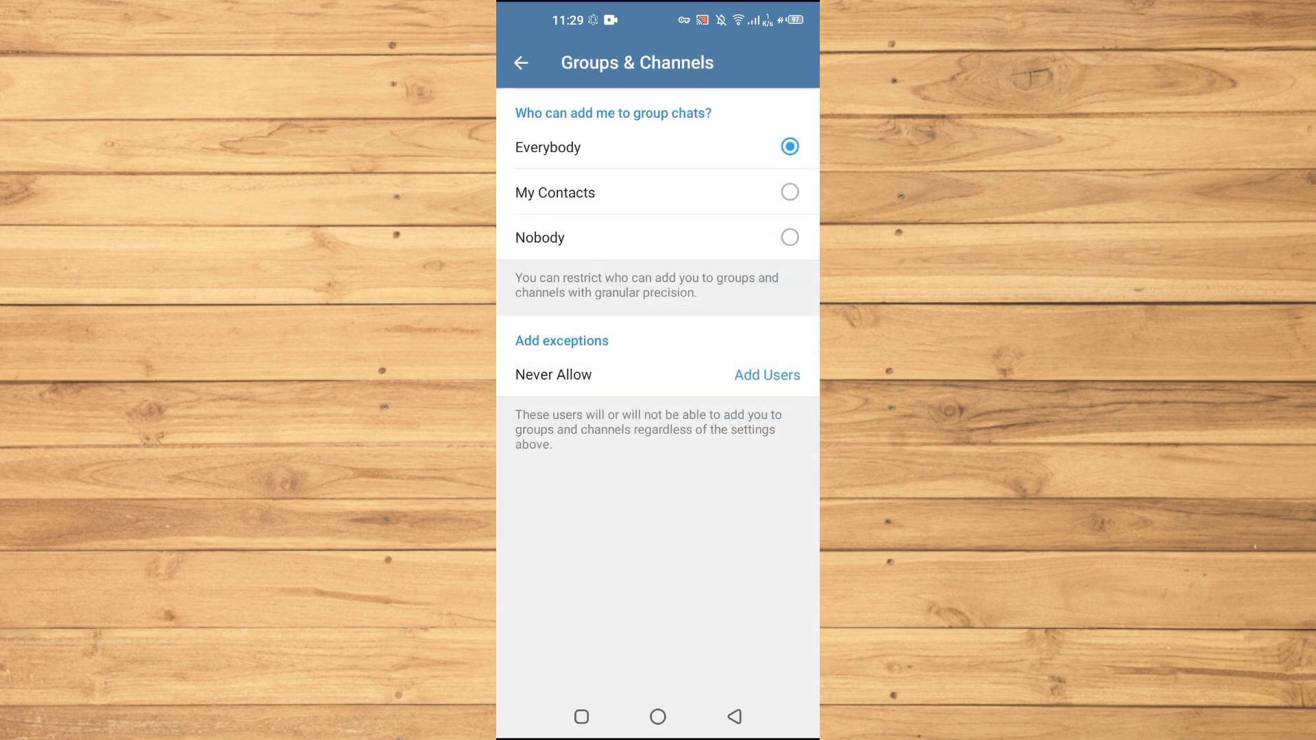